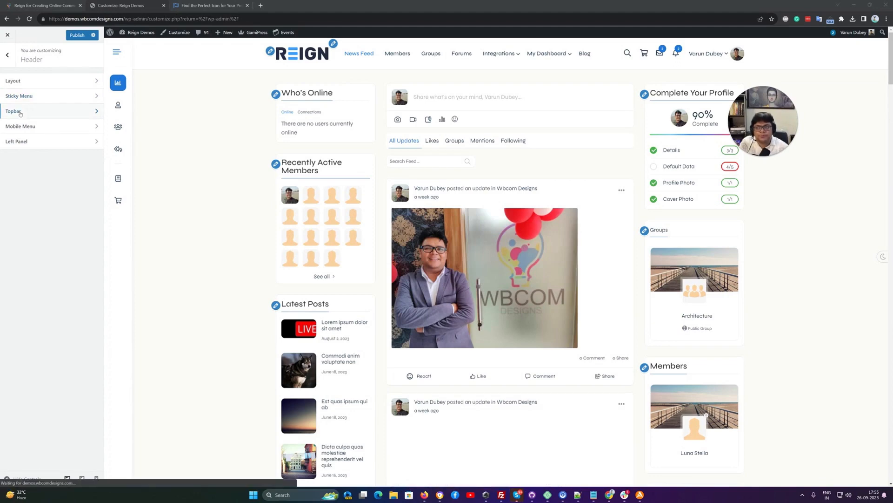
Open the Topbar section under the Header settings.
left_click(13, 111)
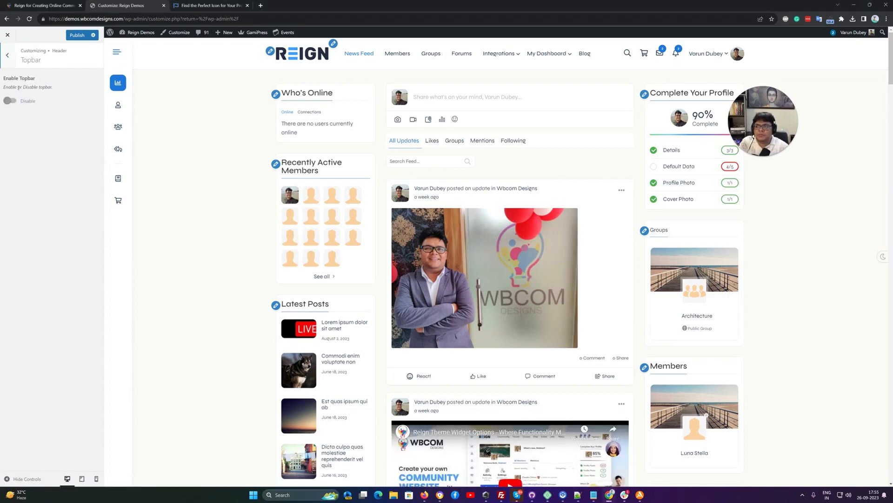
Enable the topbar so phone, email and social icons appear above the header.
left_click(10, 101)
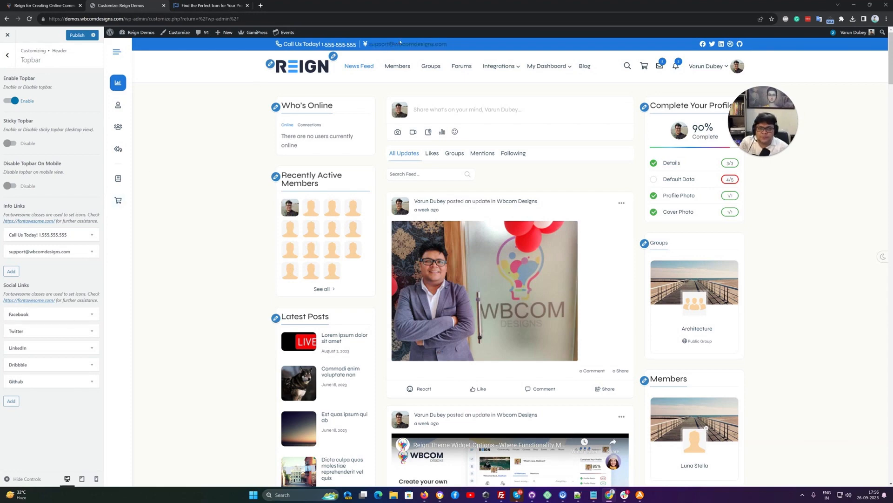
mouse_move(407, 43)
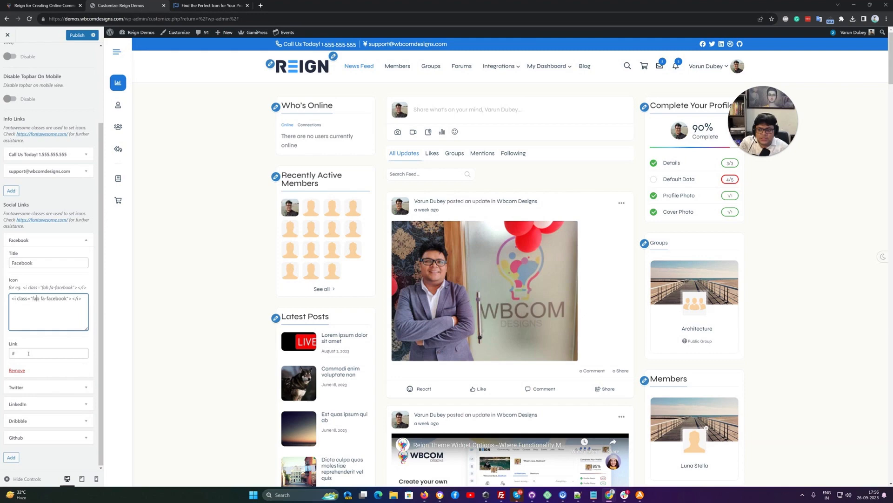
Open the fontawesome.com icon gallery link in a new browser tab.
left_click(48, 353)
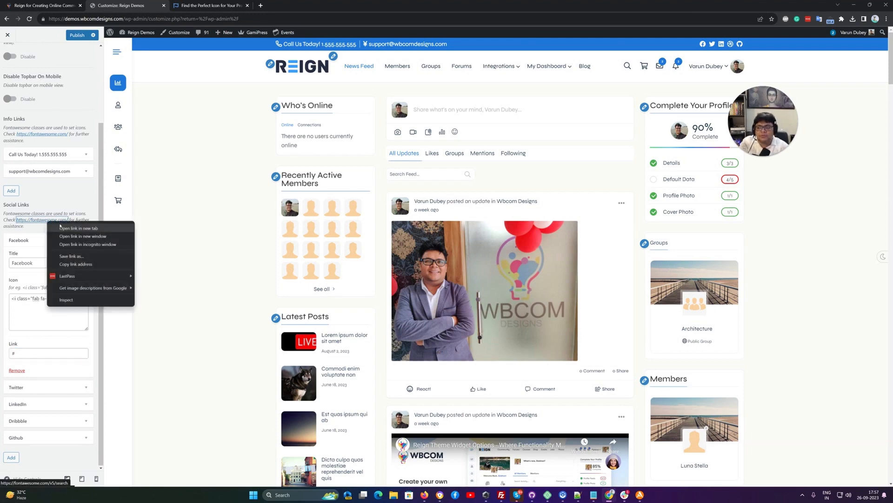
left_click(76, 228)
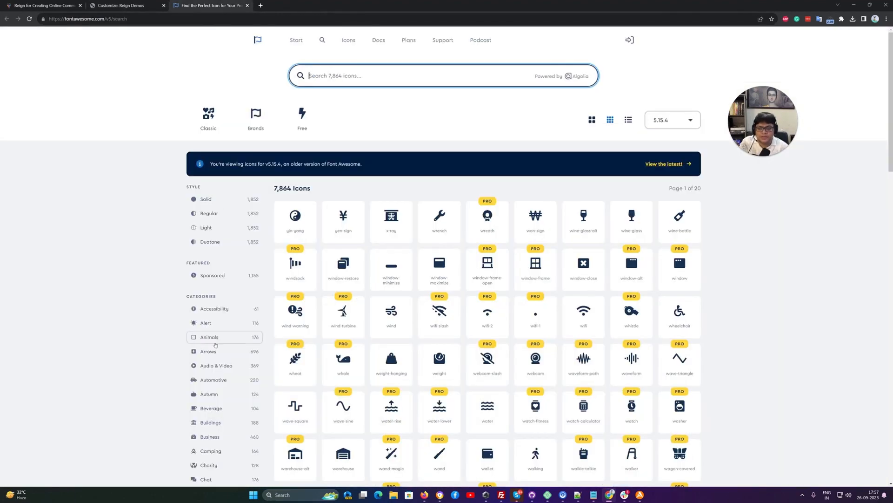
Filter Font Awesome to animal icons, view the spider's class fas fa-spider, and return to the Customizer.
left_click(209, 337)
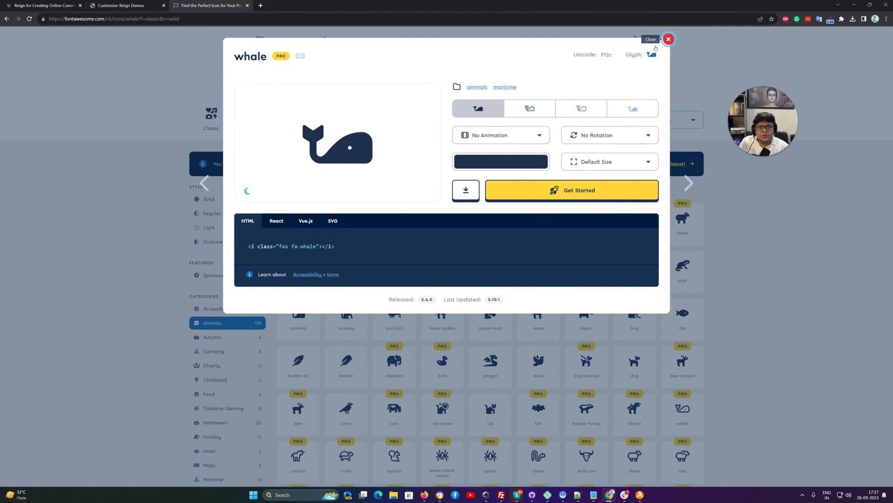
left_click(667, 39)
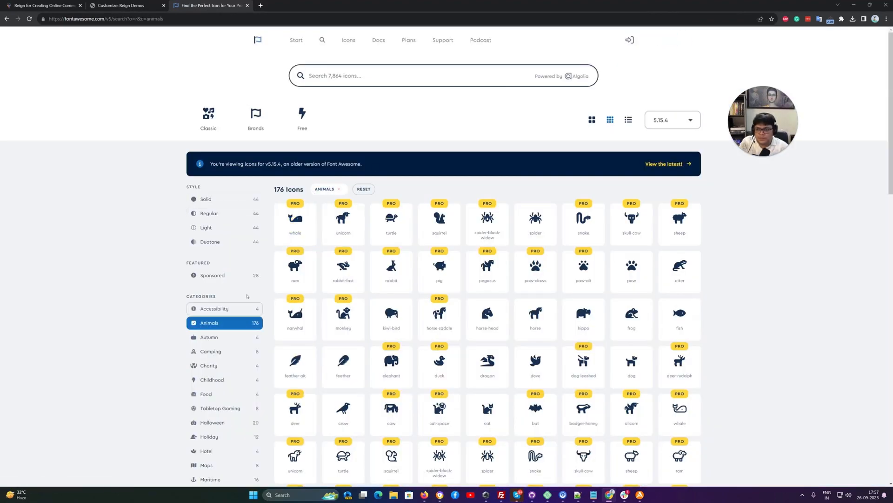
left_click(535, 218)
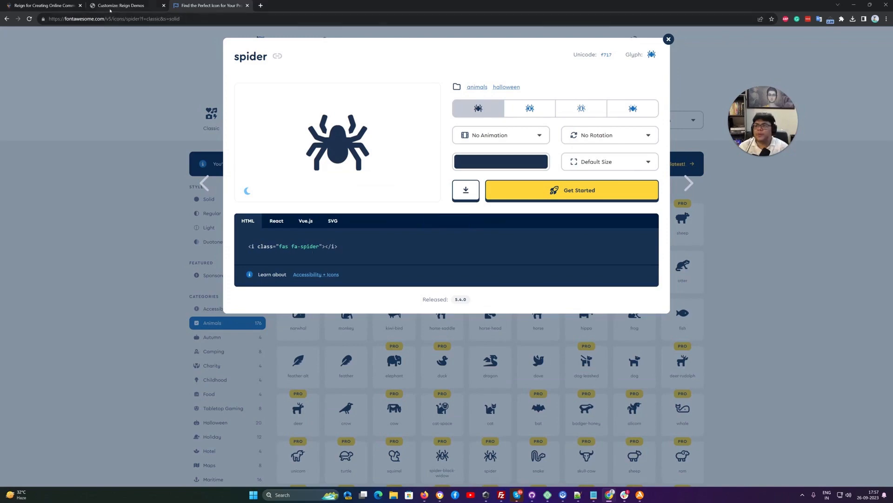
left_click(120, 5)
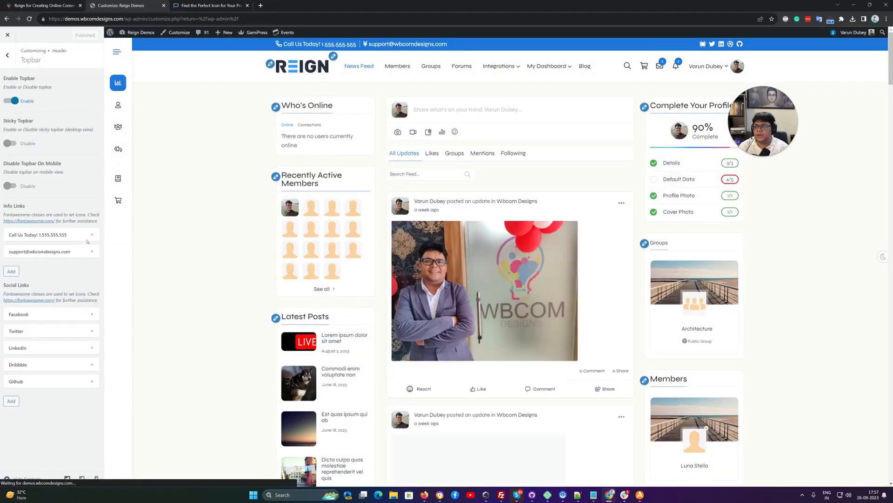
Expand the Call Us Today phone link and scroll to the support email link.
left_click(49, 234)
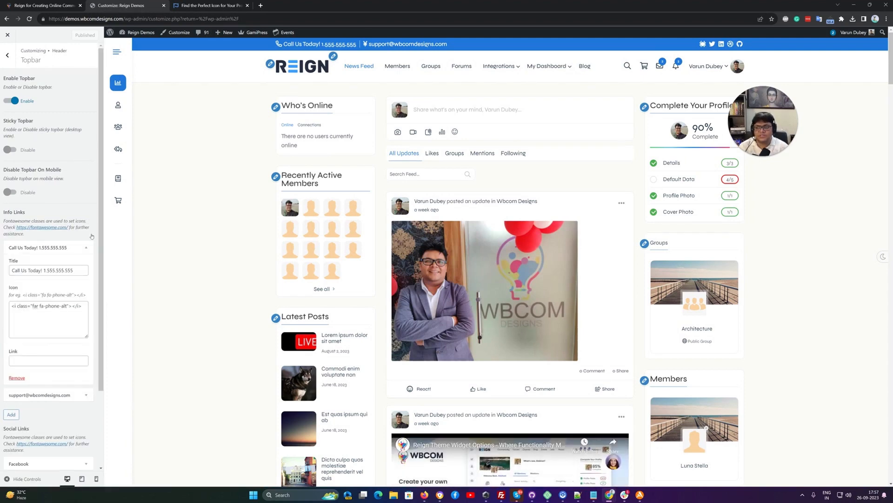
scroll("down", 3)
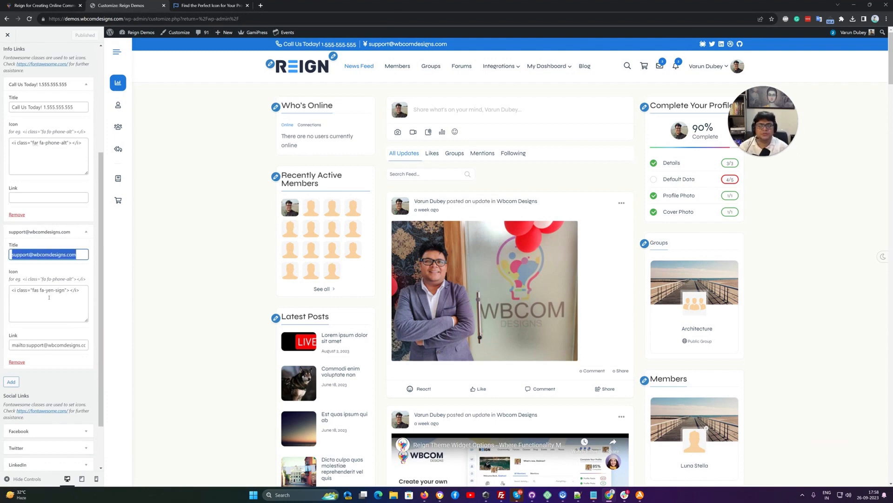
mouse_move(703, 45)
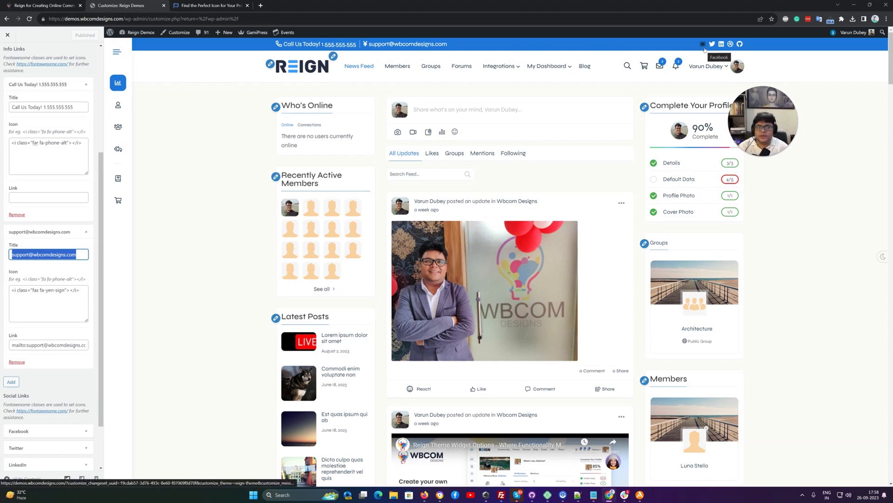